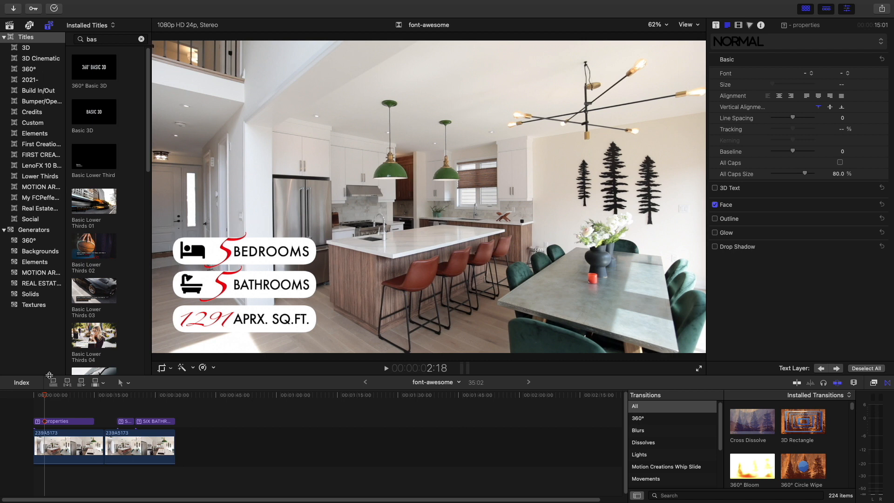
Step: Set the SIX BATHROOMS title's font style from Solid to Regular, losing the bath glyph
left_click(70, 395)
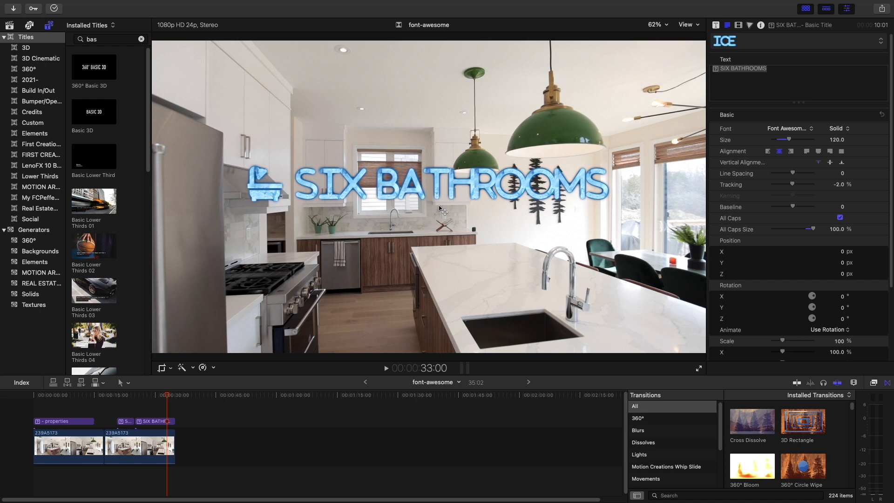
mouse_move(254, 433)
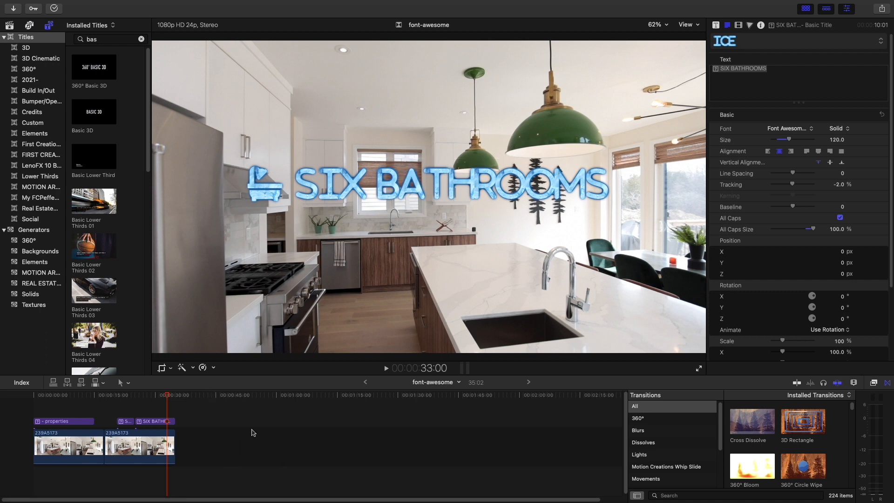
mouse_move(218, 461)
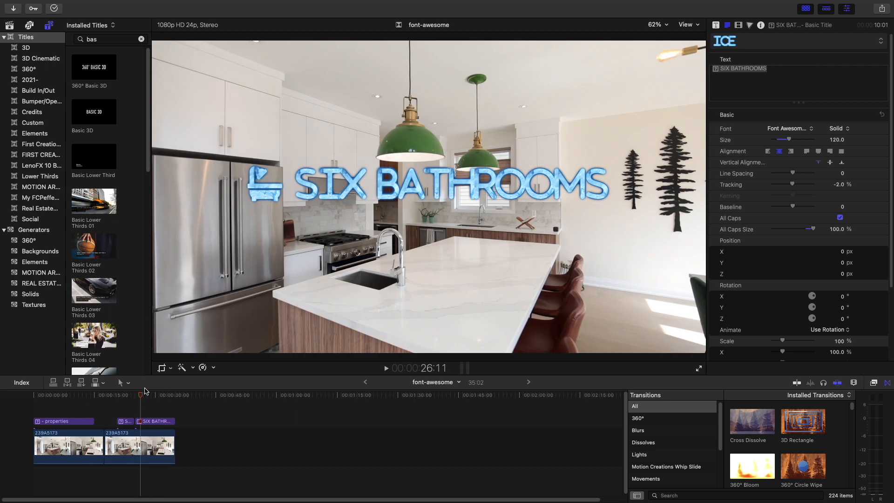
left_click(251, 188)
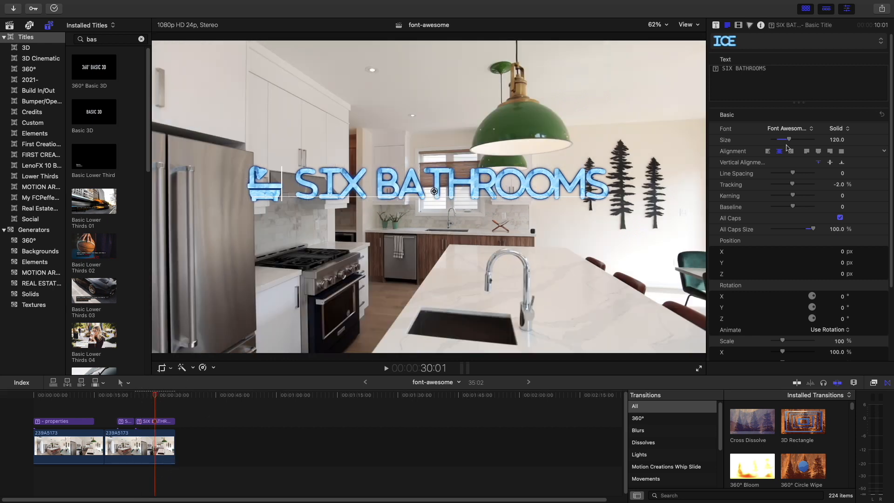
left_click(838, 128)
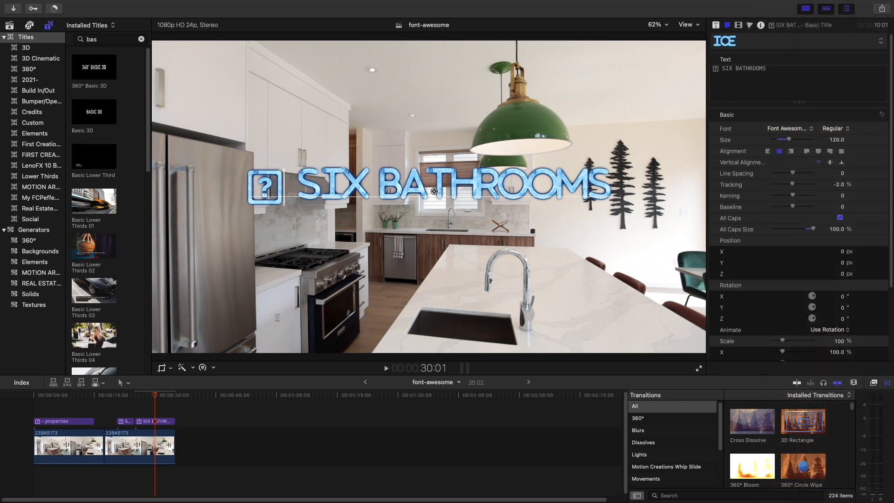
left_click(835, 129)
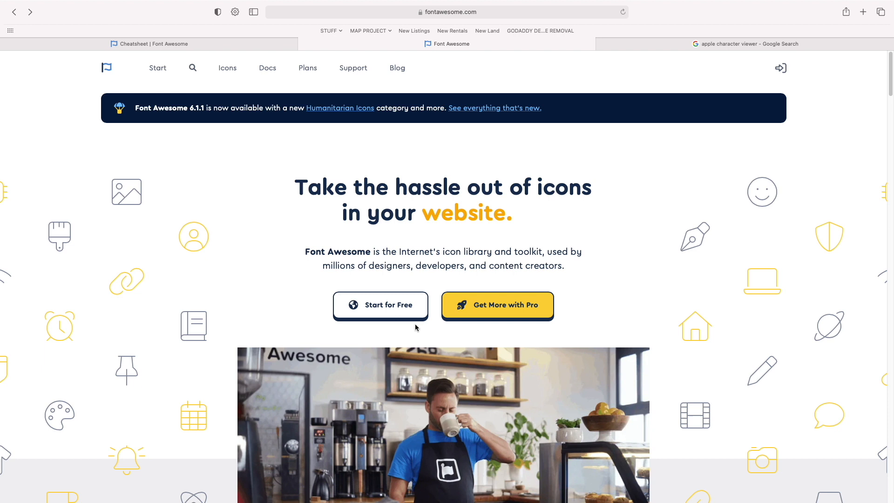
mouse_move(432, 306)
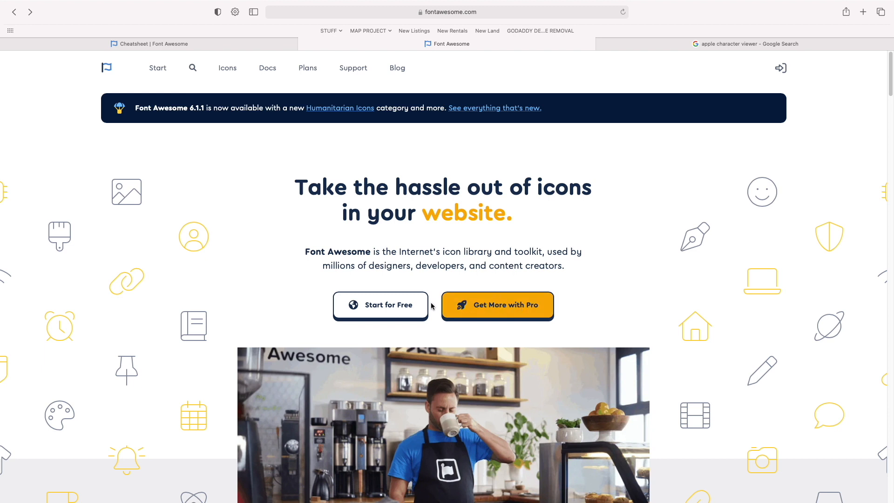
Step: Browse the Font Awesome Get Started page down to its Other Ways to Use section
left_click(380, 304)
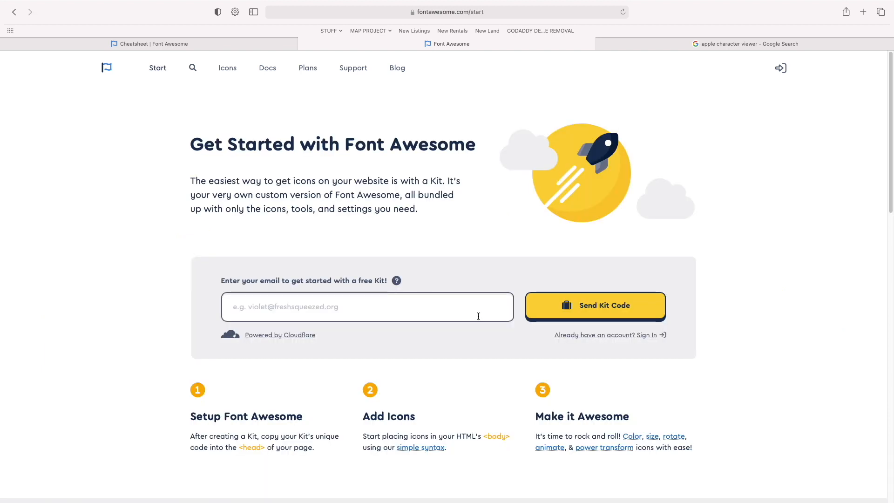
mouse_move(542, 286)
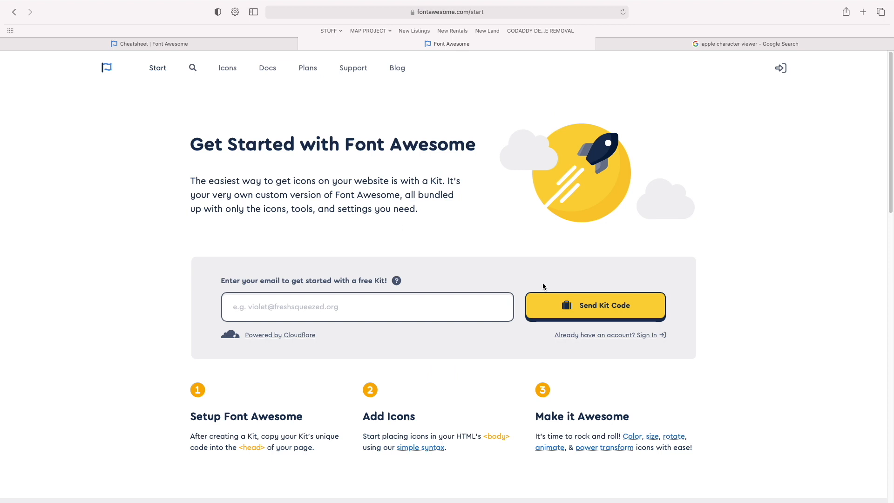
scroll("down", 3)
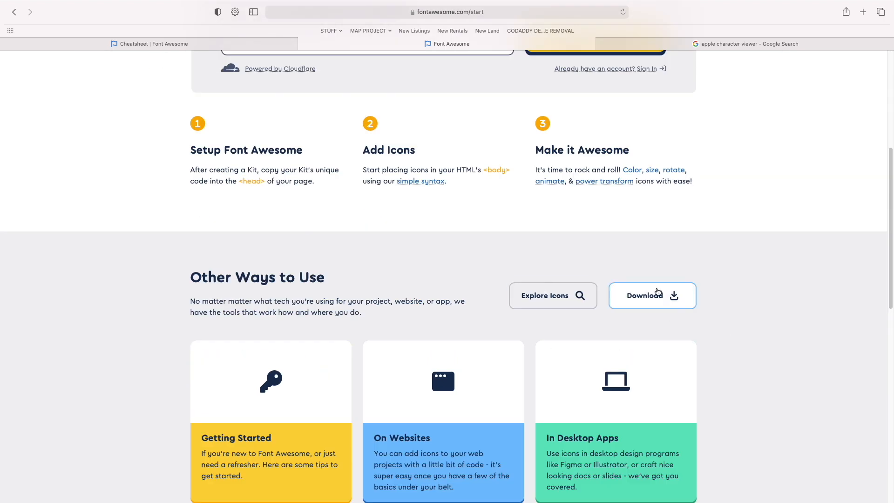
scroll("down", 3)
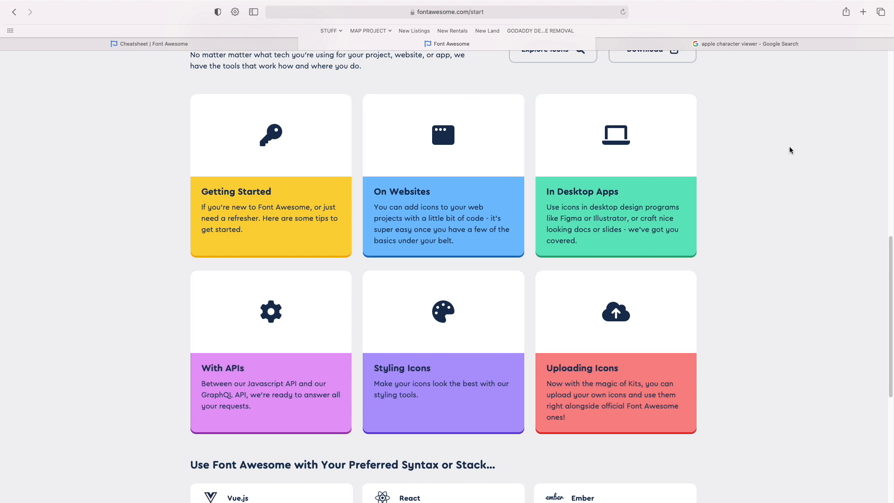
mouse_move(754, 23)
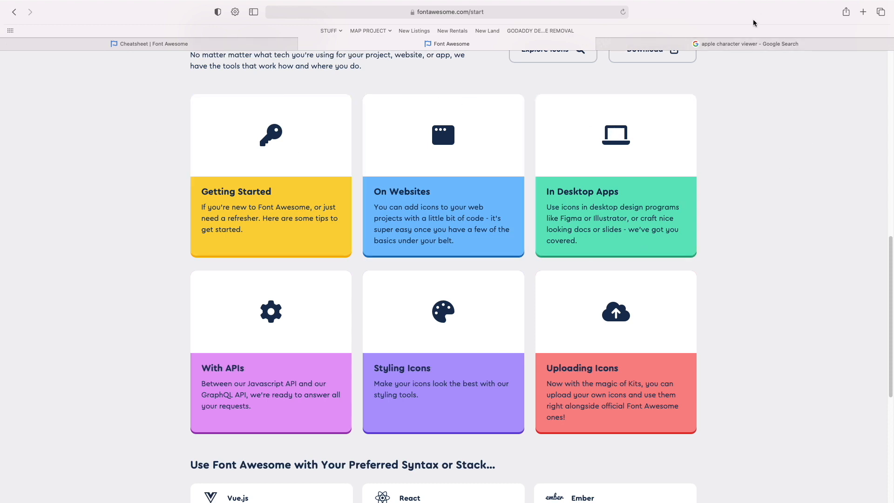
mouse_move(820, 266)
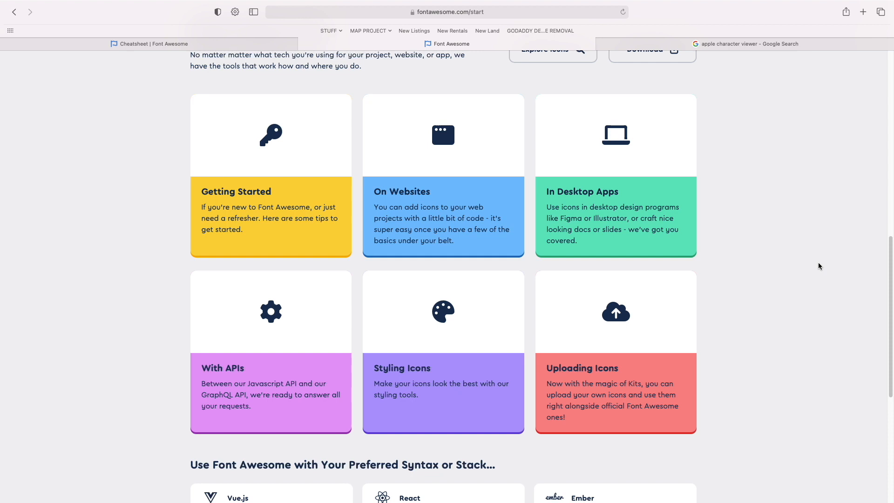
mouse_move(813, 194)
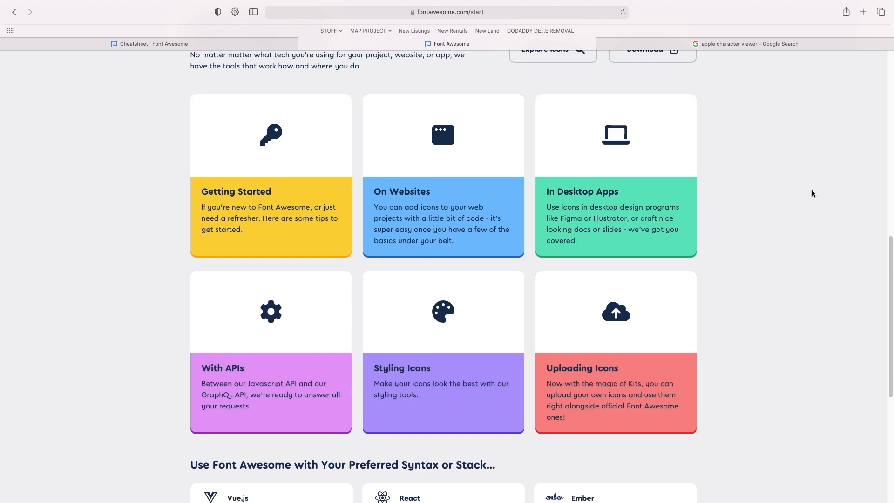
scroll("up", 3)
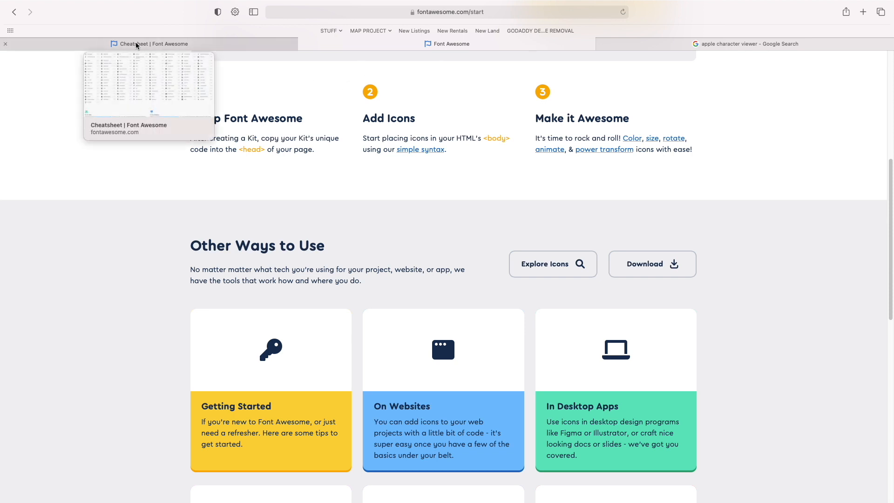
Step: Scroll through the Cheatsheet's free Solid icons grid with names and unicode codes
left_click(153, 44)
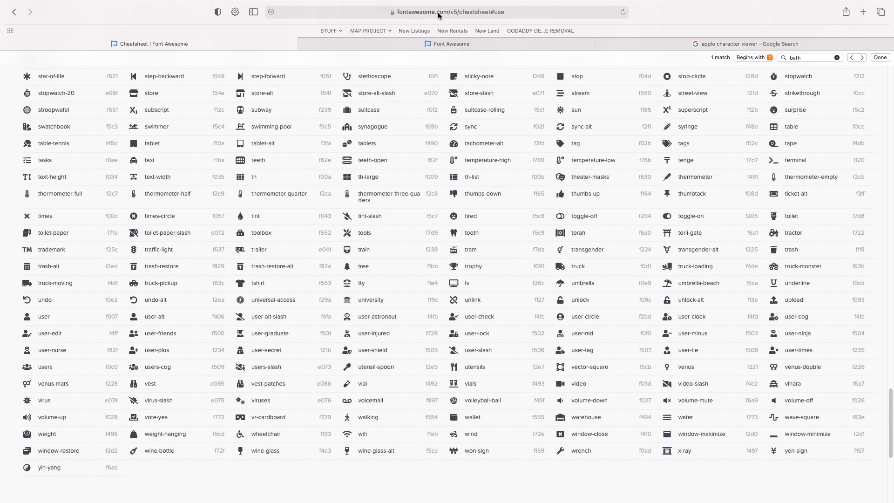
scroll("down", 3)
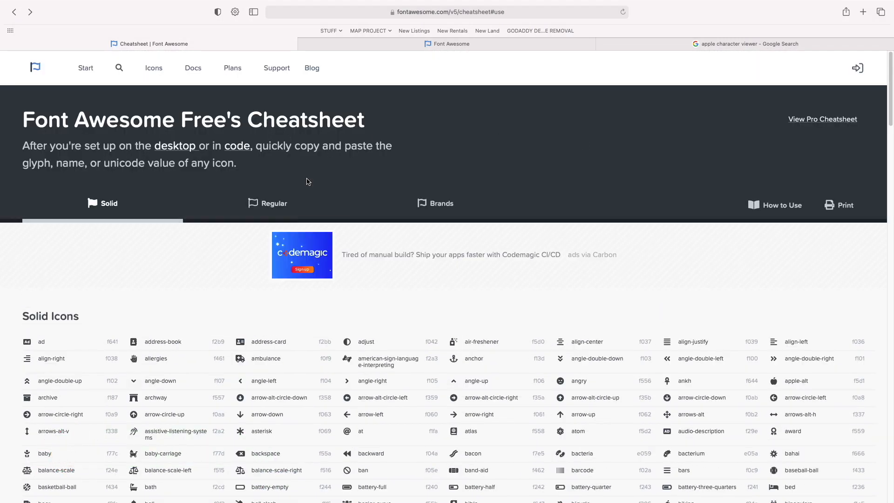
mouse_move(378, 124)
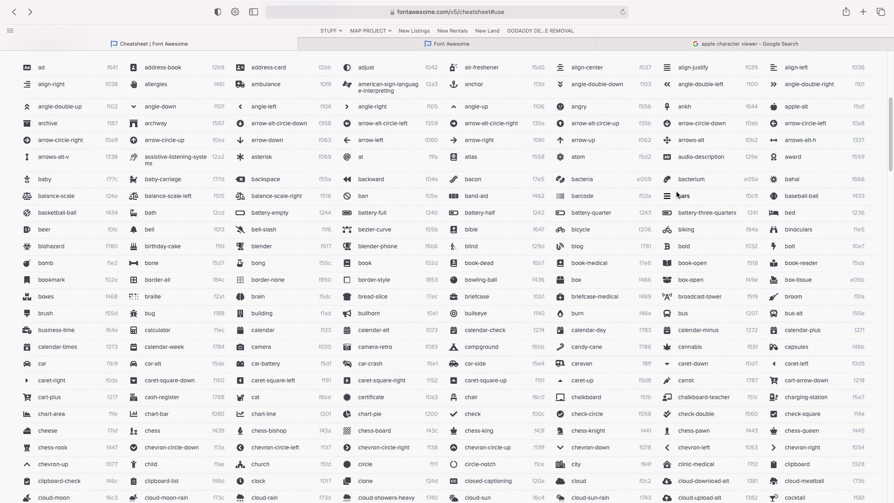
mouse_move(678, 228)
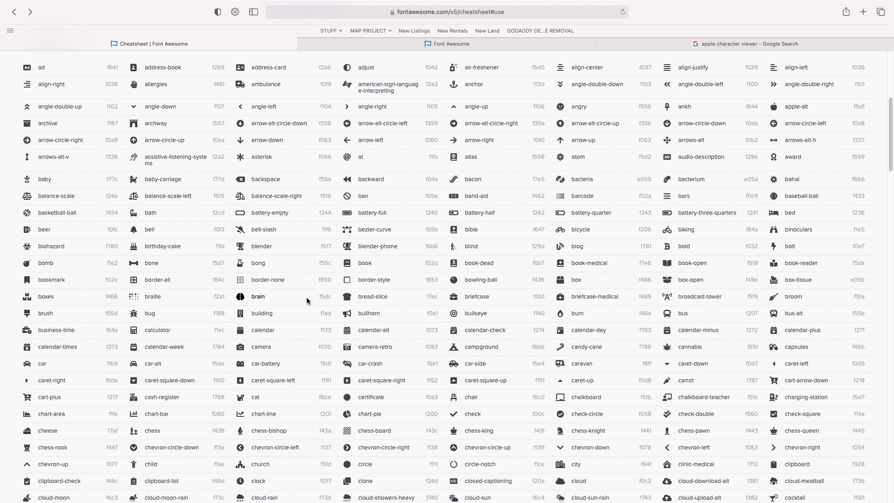
mouse_move(310, 302)
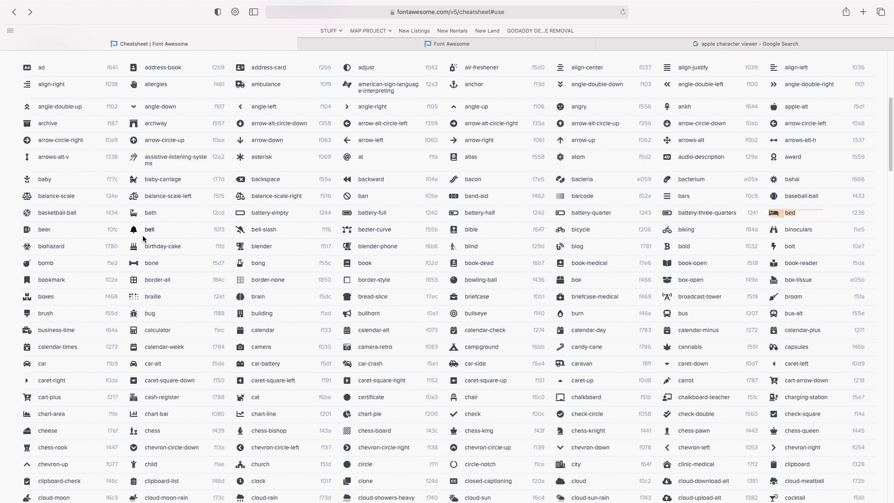
scroll("down", 3)
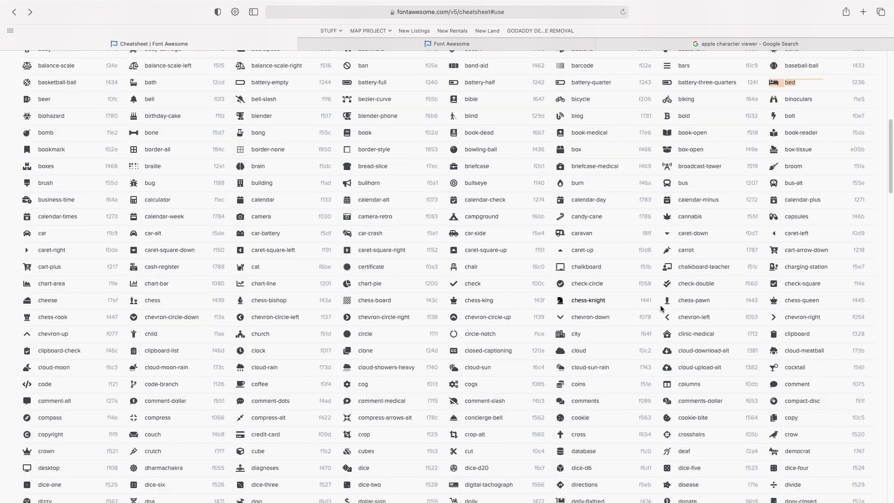
scroll("down", 3)
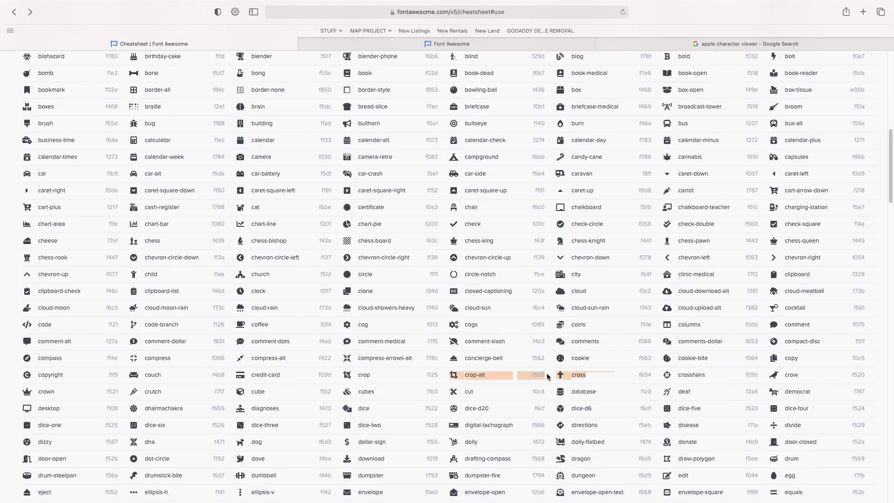
scroll("down", 3)
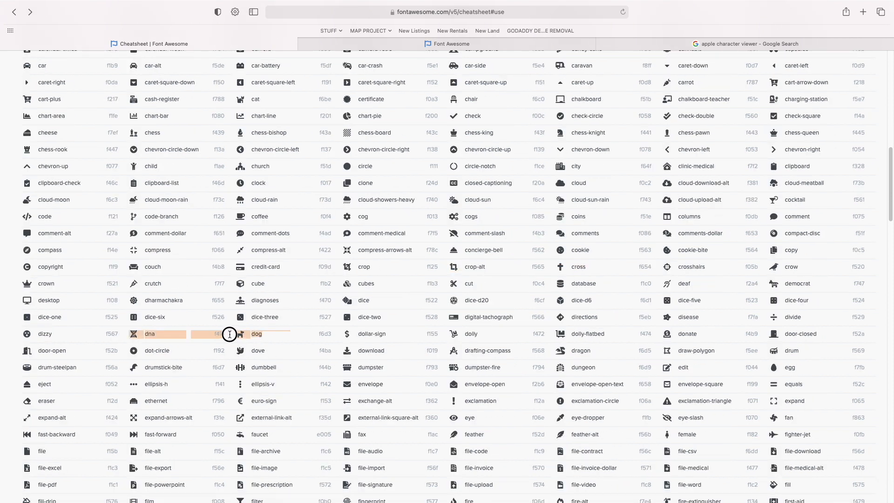
scroll("down", 3)
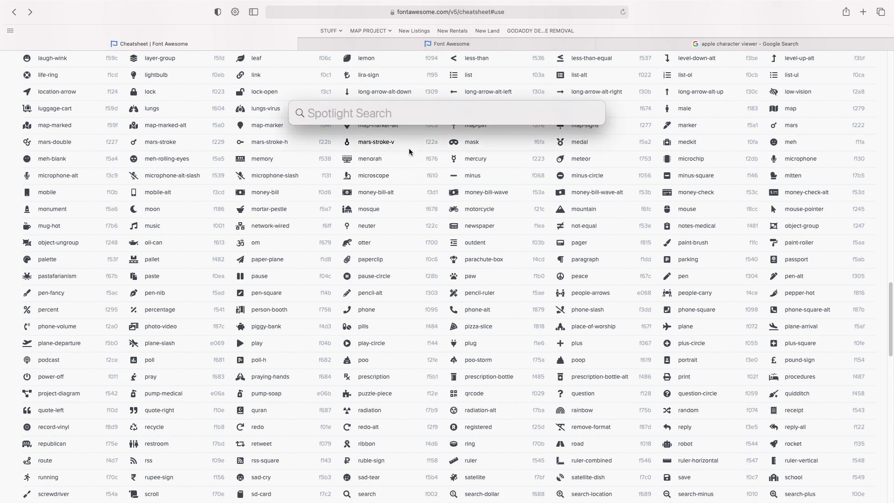
Step: Launch Font Book via Spotlight and view Font Awesome 6 Free's Regular then Solid styles
type("font book.app")
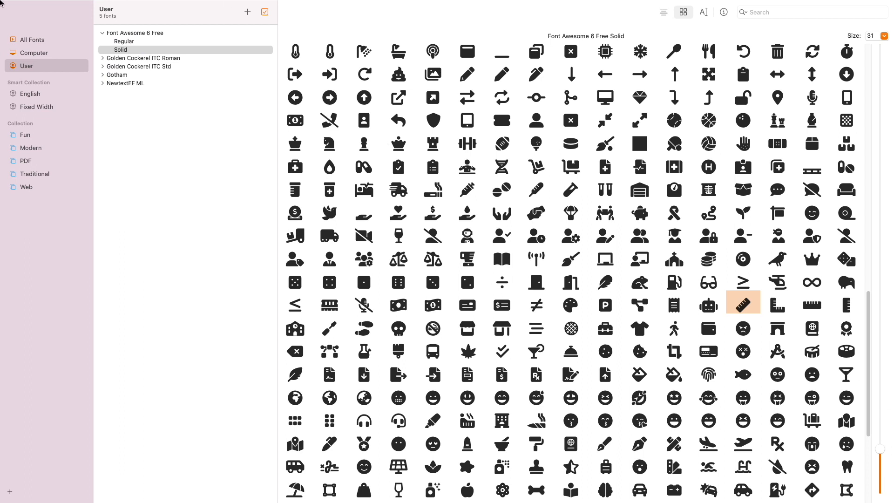
left_click(124, 41)
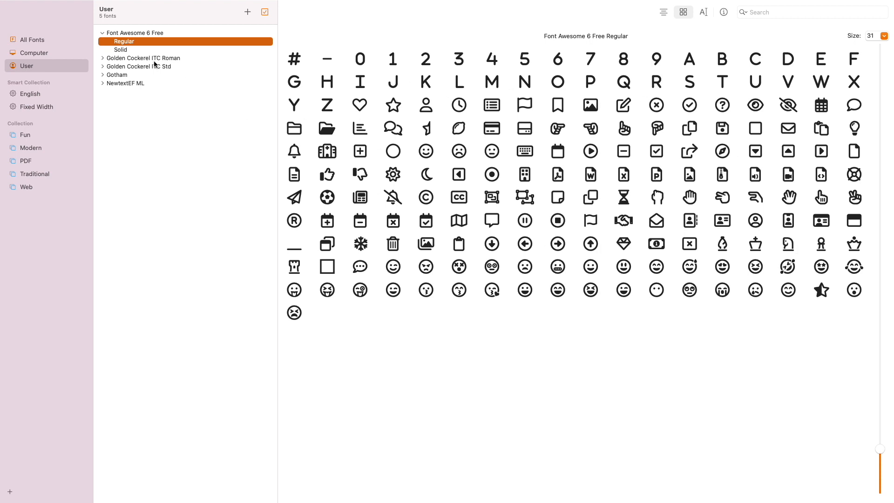
left_click(121, 49)
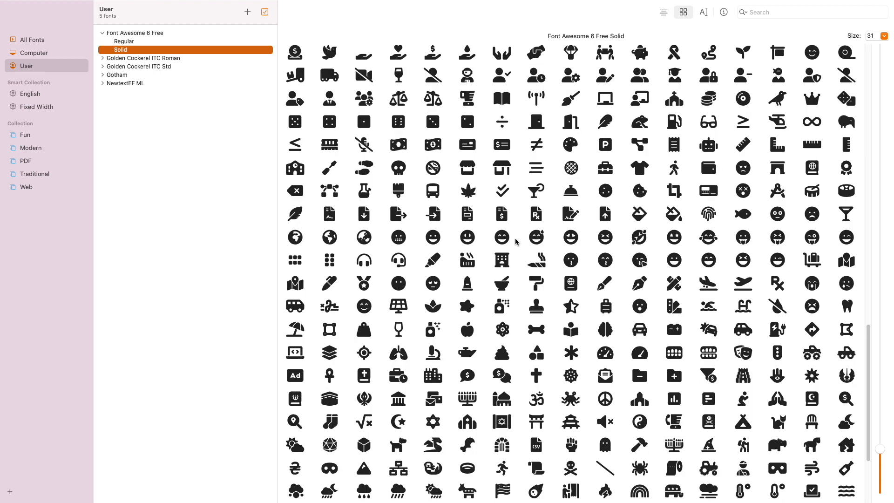
Step: Scroll through the Solid glyph grid, then return to the Final Cut Pro project
scroll("down", 3)
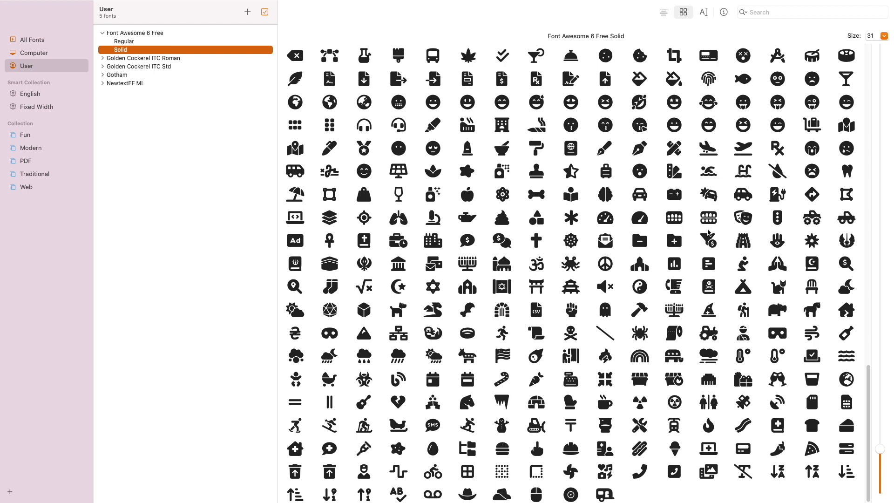
mouse_move(595, 155)
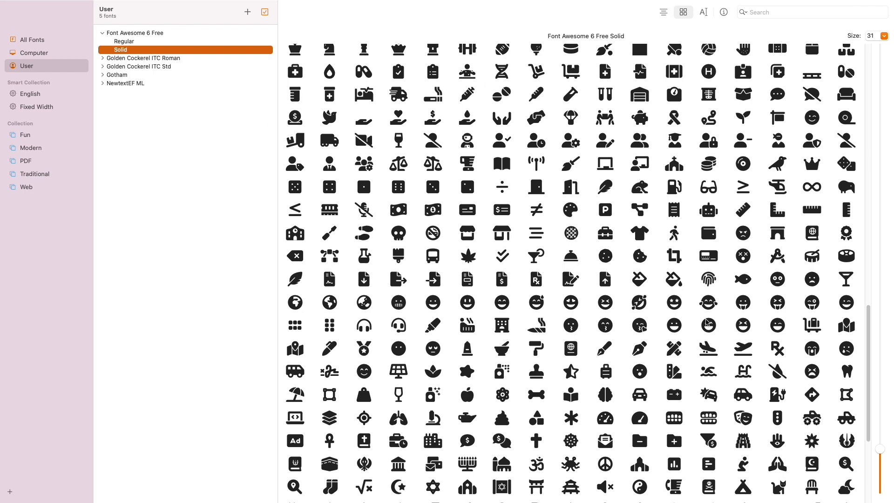
scroll("down", 3)
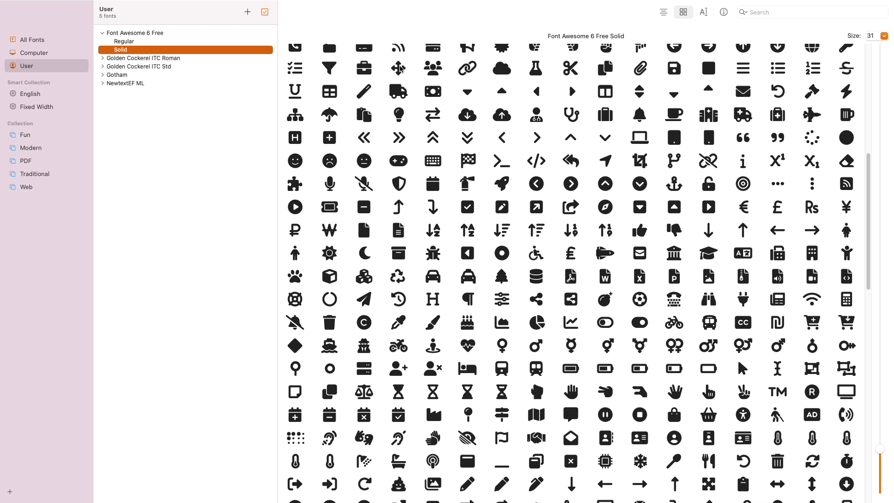
mouse_move(695, 110)
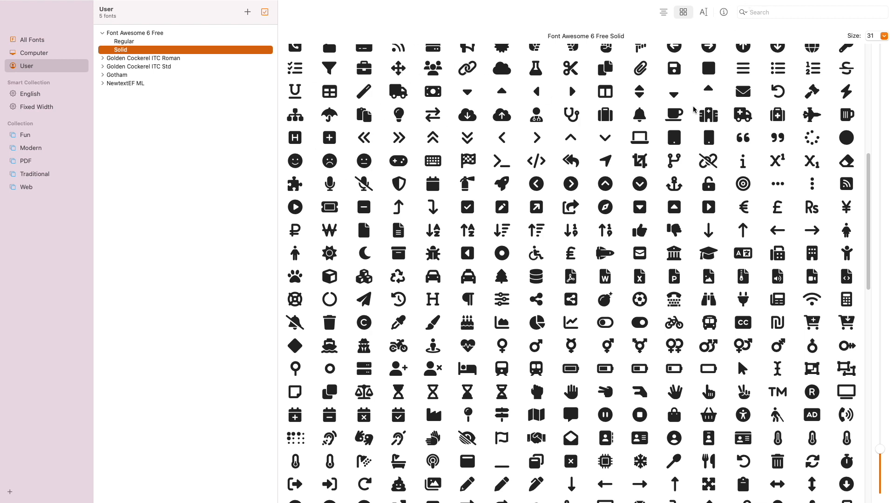
left_click(605, 114)
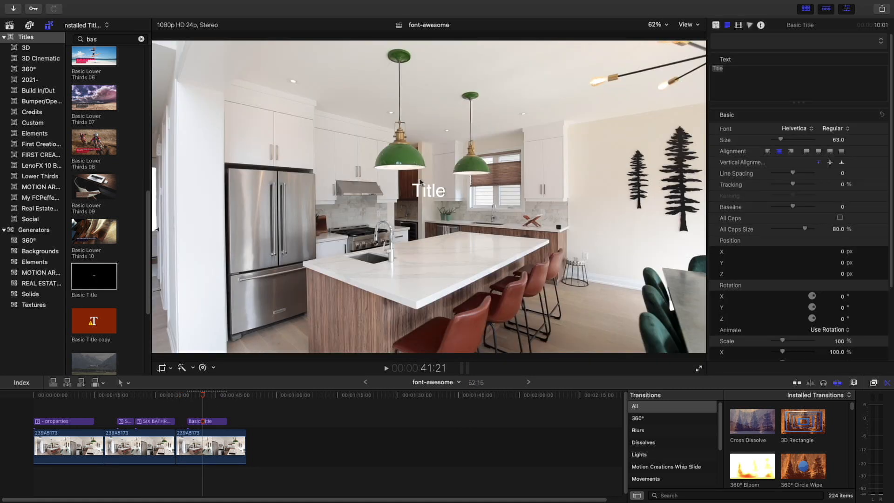
Step: Replace the placeholder title text with 12' x 18' chef kitchen
double_click(428, 191)
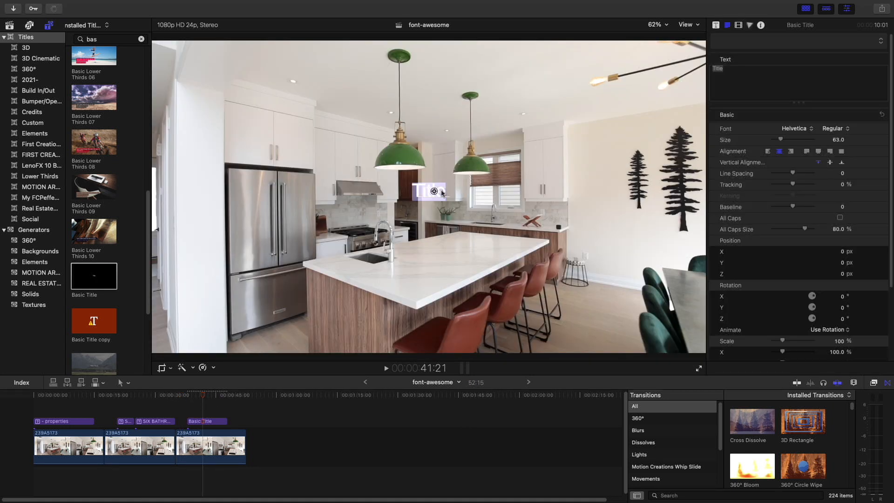
type("12' x 18' chef kitchen")
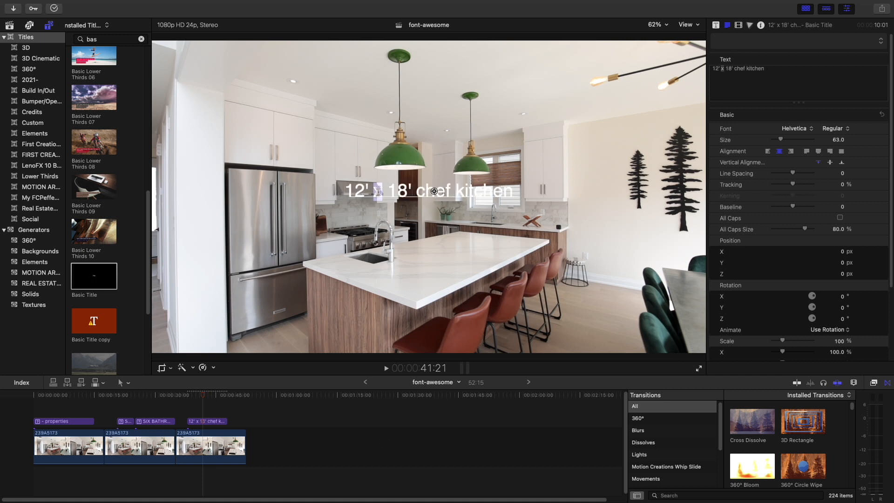
Step: Set the kitchen title's font to Font Awesome in its Solid style
left_click(796, 128)
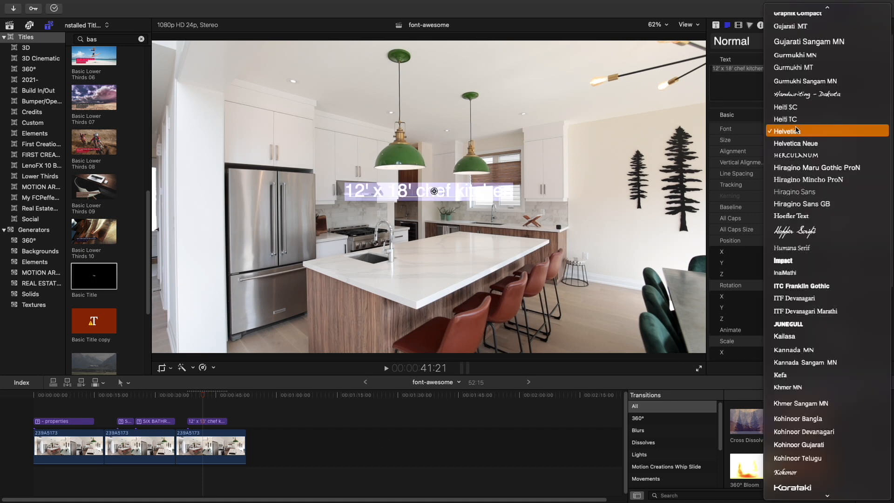
left_click(786, 131)
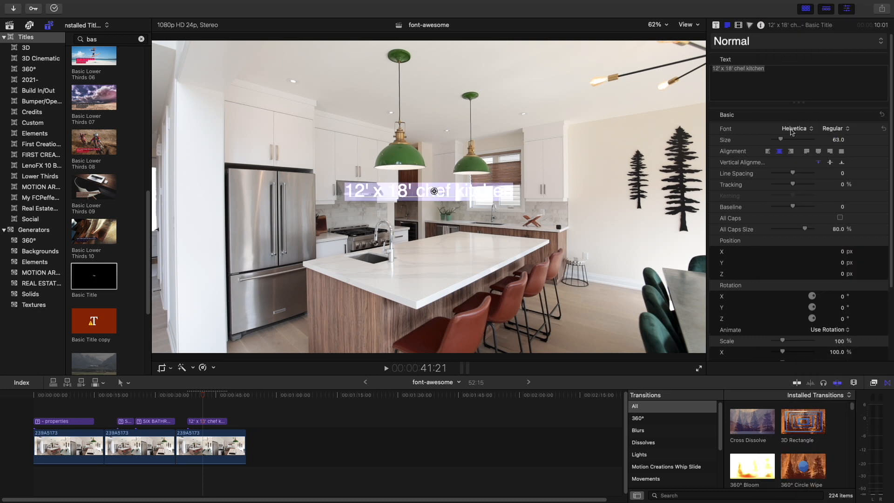
left_click(795, 128)
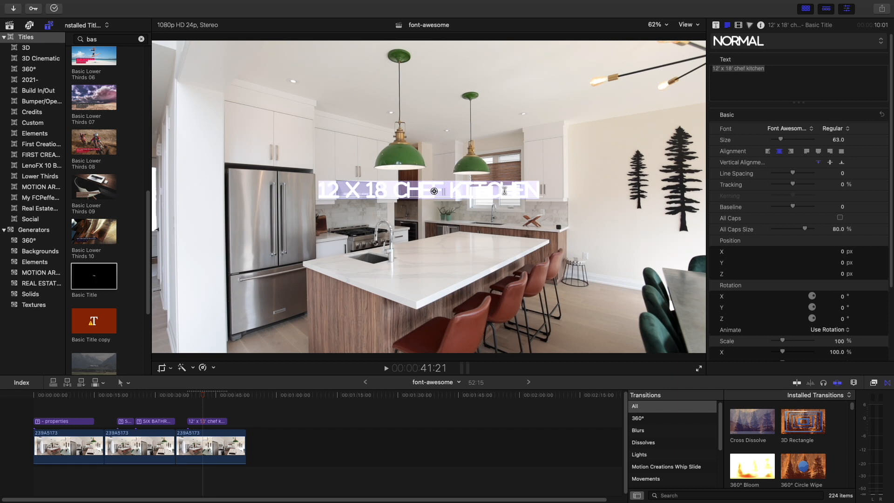
left_click(835, 128)
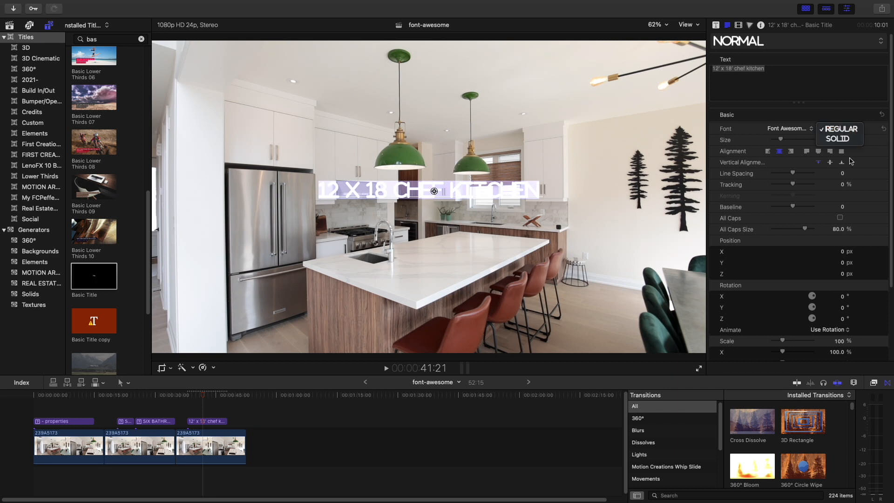
left_click(836, 138)
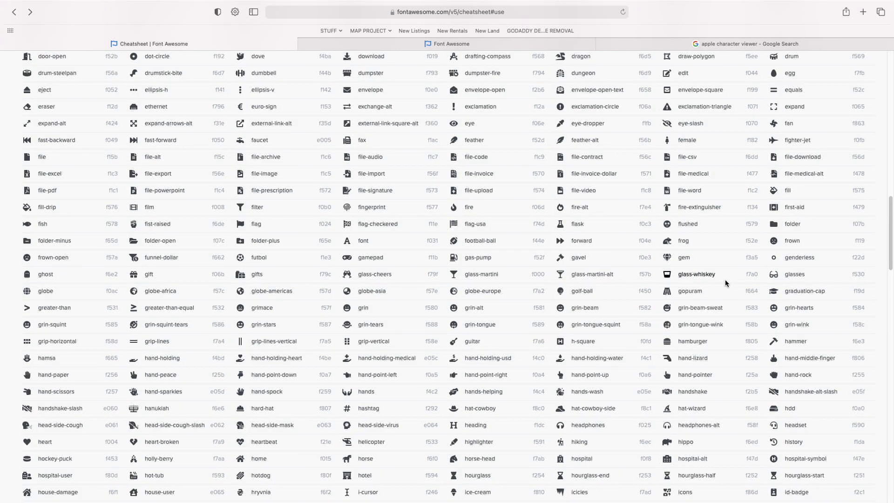
Step: Scroll the Font Awesome cheatsheet's named icon list in Safari
scroll("down", 3)
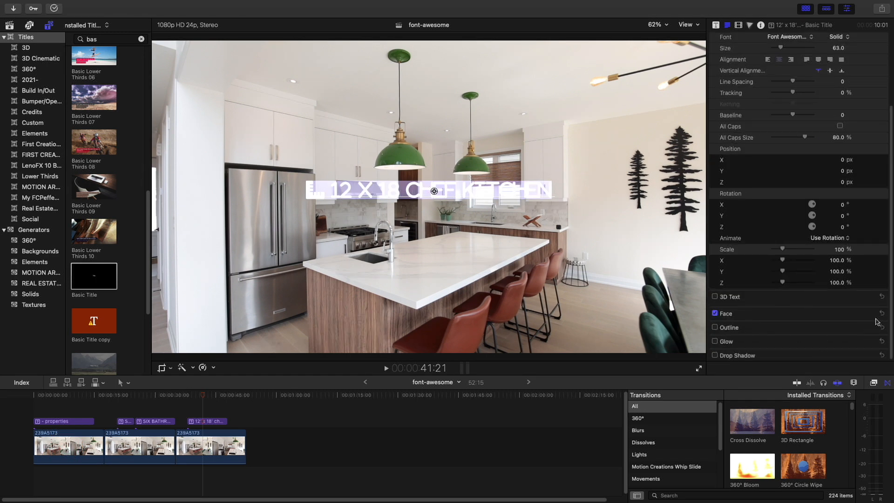
Step: Give the kitchen title the Glossy Green 3D style, a smaller size and a lower-left position
left_click(834, 336)
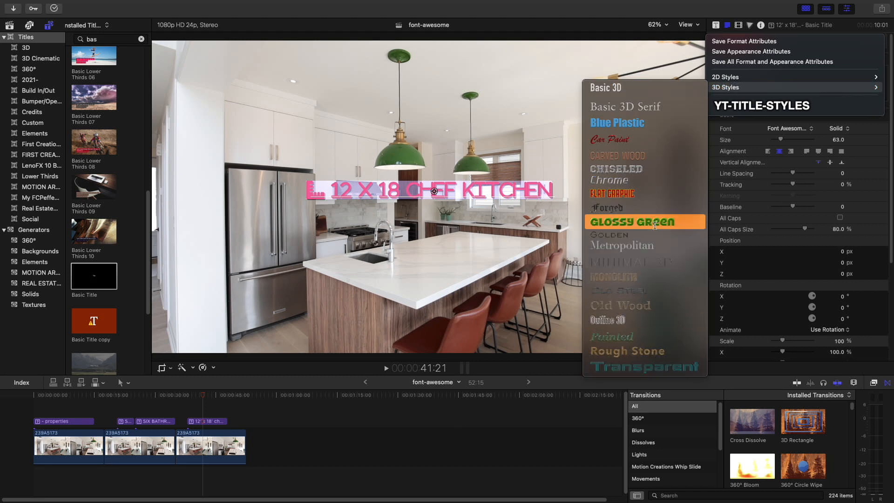
left_click(622, 222)
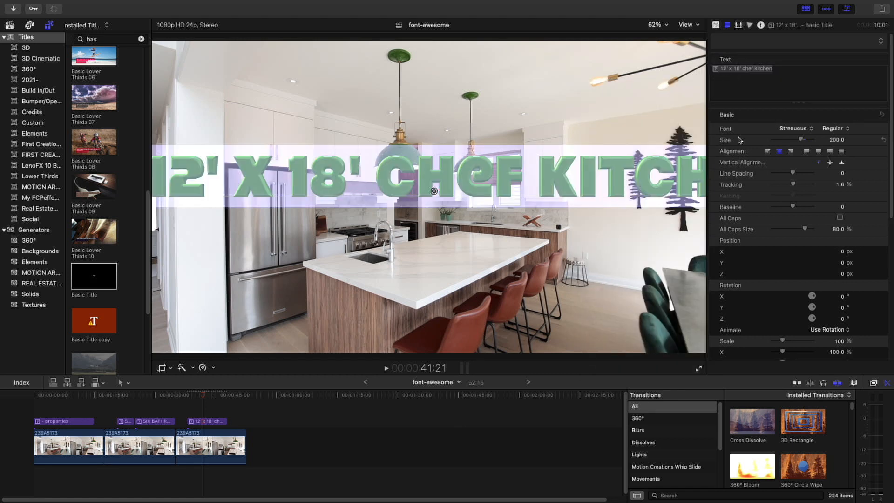
left_click_drag(816, 140, 798, 139)
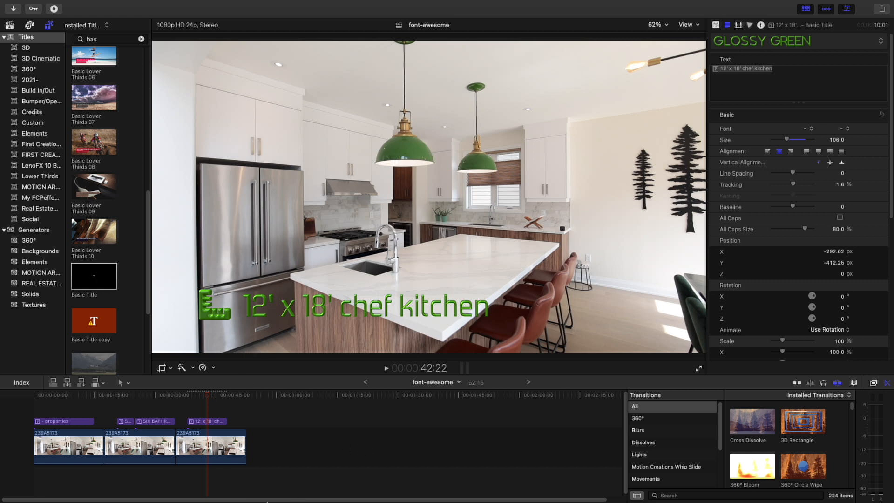
left_click(394, 320)
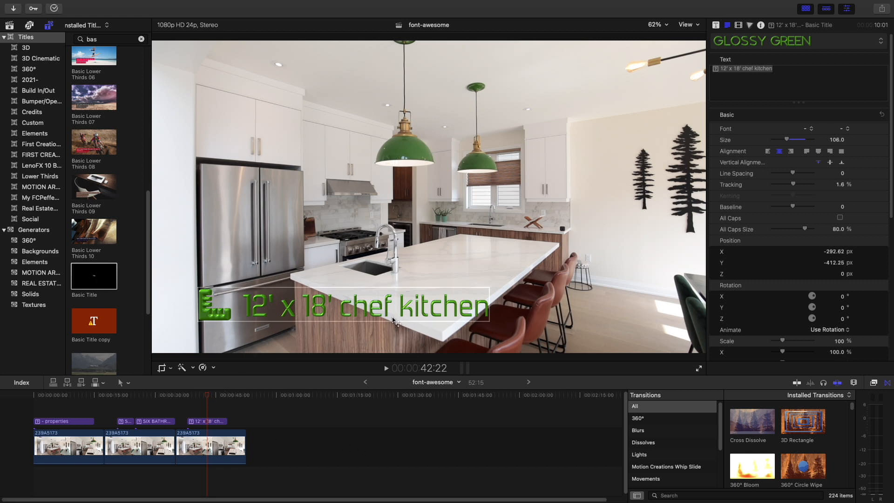
left_click(211, 486)
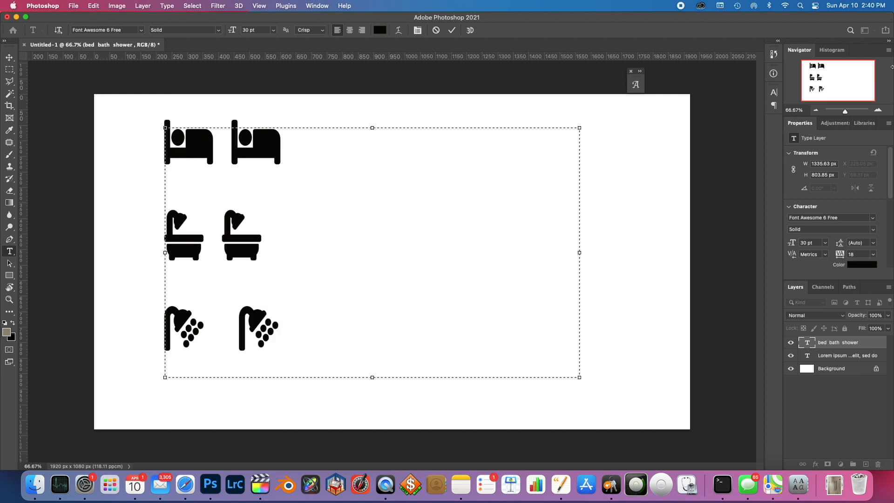
Step: Add a ruler glyph to the Photoshop icon mockup, then bring Safari to the front
type("R")
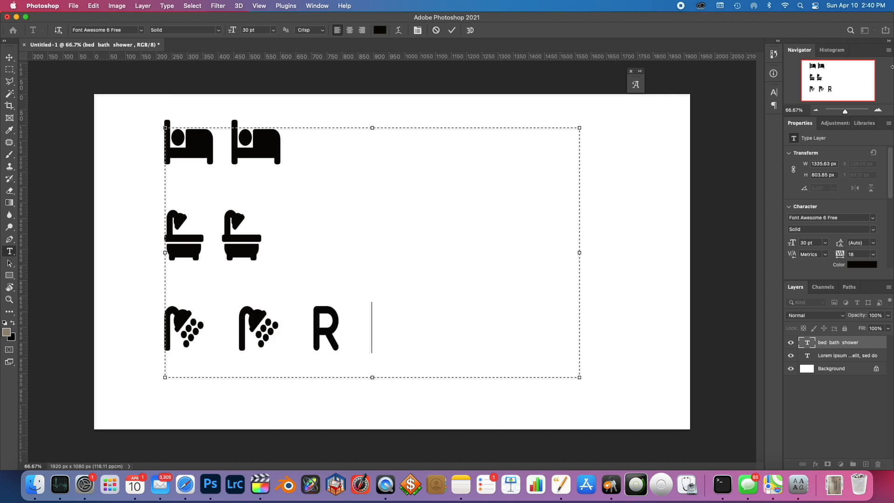
type("-Cॐ")
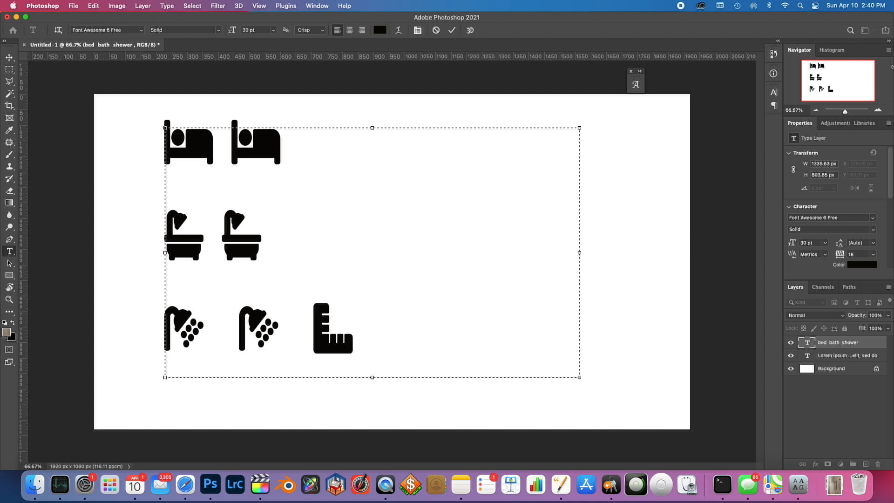
mouse_move(191, 472)
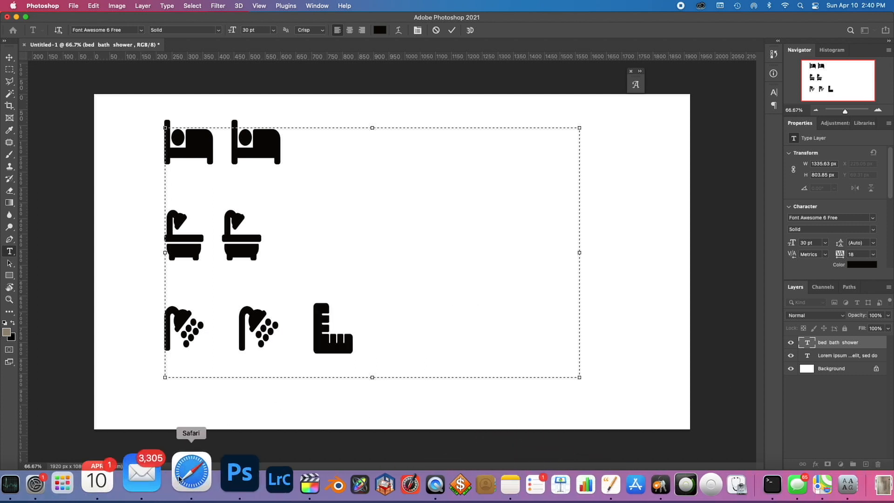
left_click(191, 472)
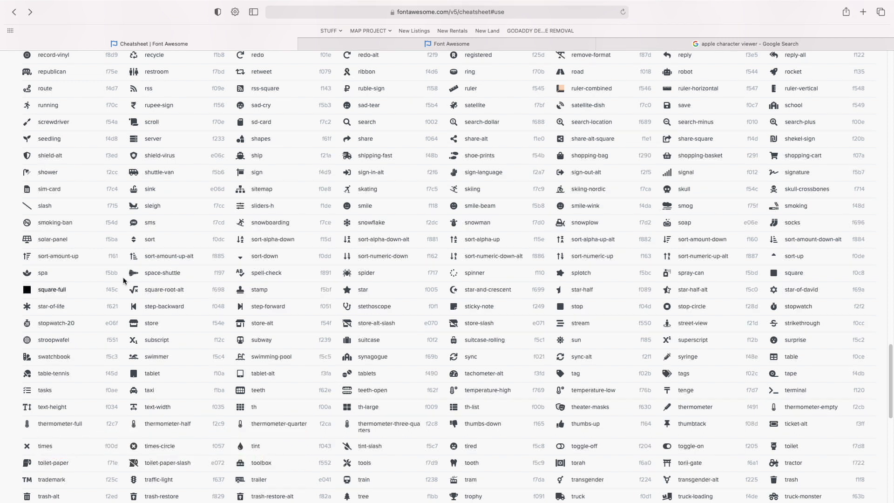
mouse_move(376, 273)
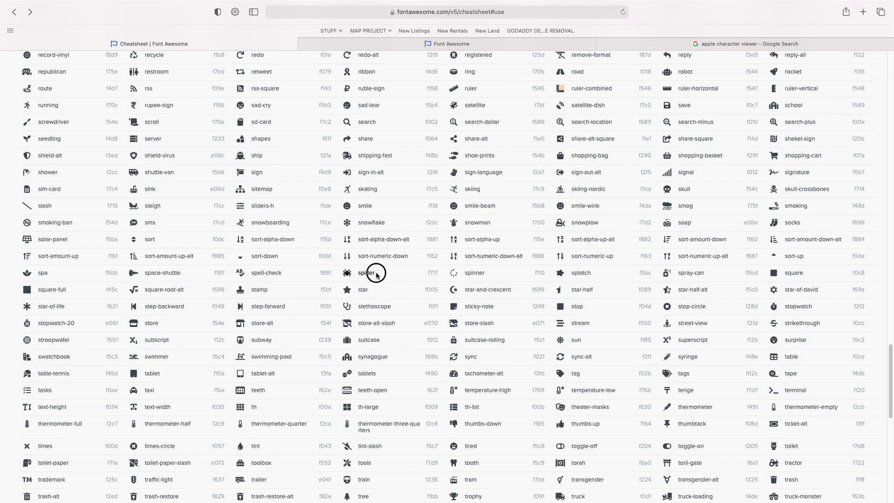
double_click(365, 273)
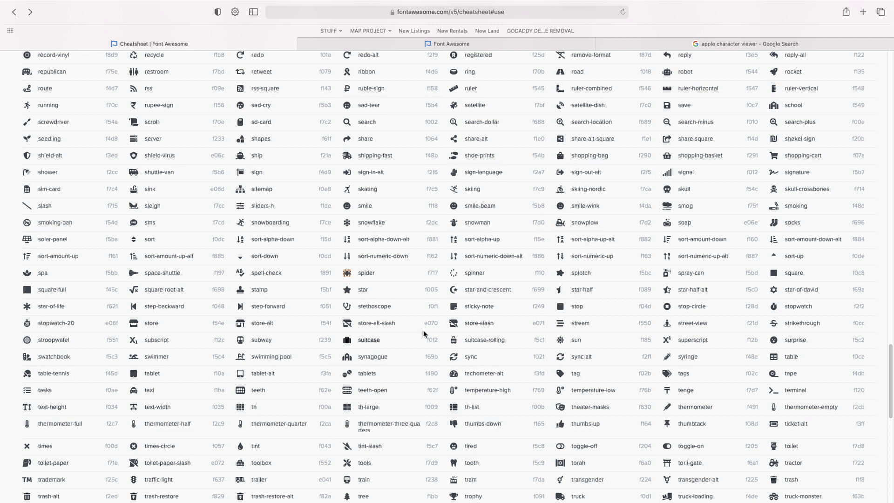
mouse_move(657, 414)
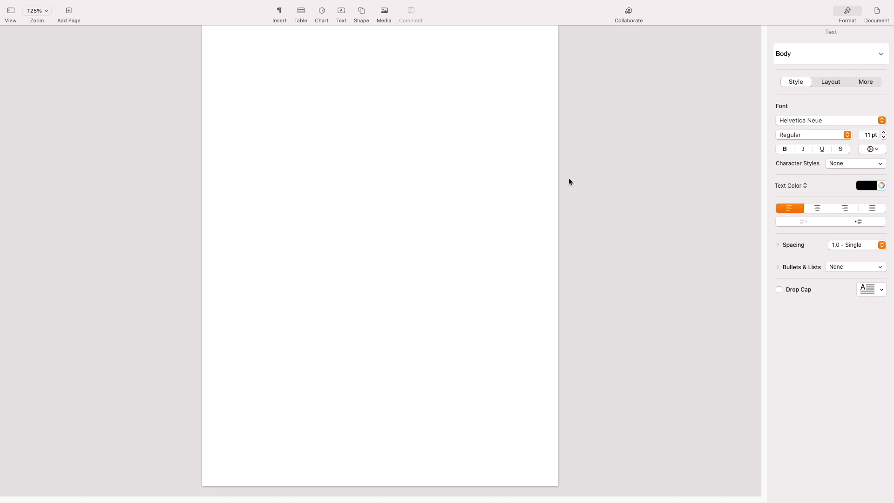
Step: Set the blank Pages document's text to Font Awesome 6 Free in Solid style
left_click(276, 105)
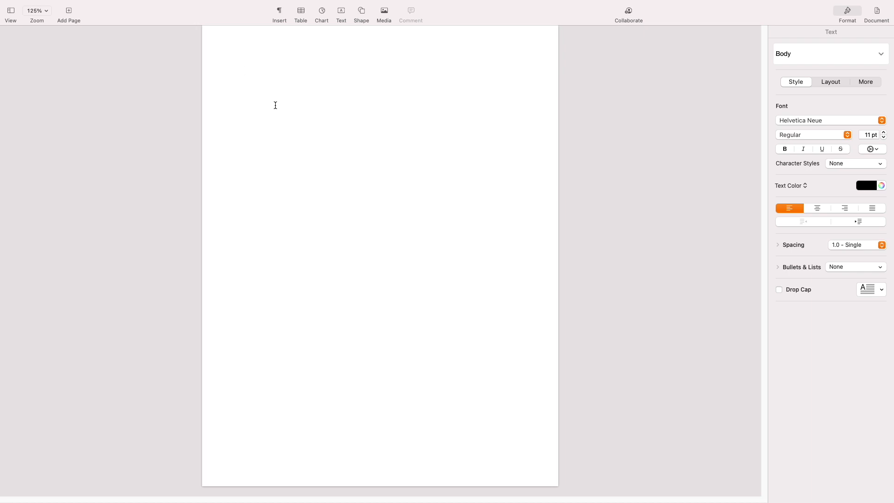
left_click(244, 70)
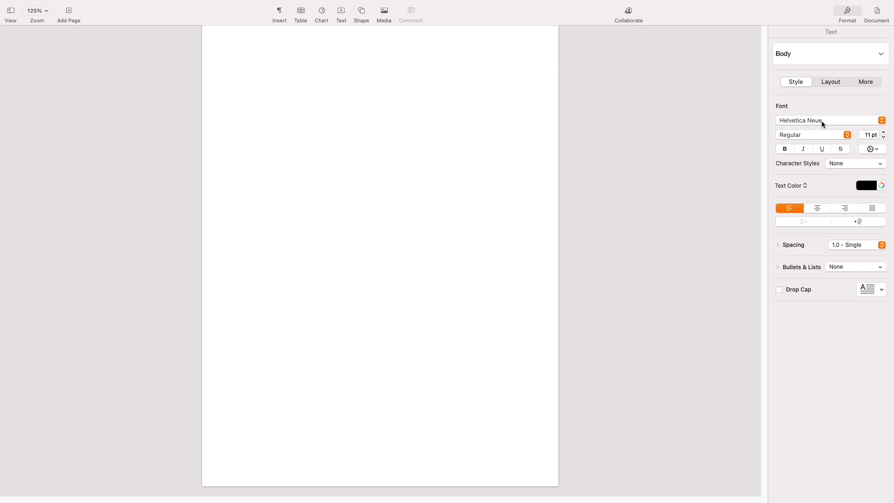
left_click(827, 120)
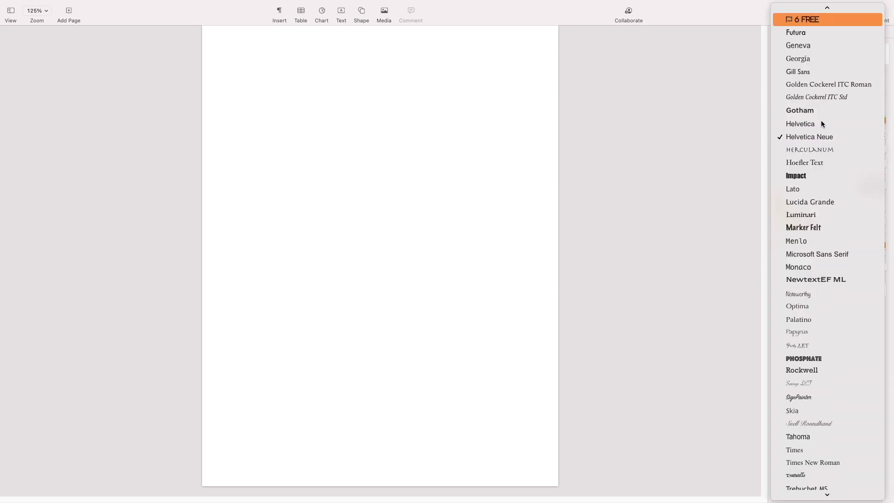
left_click(827, 19)
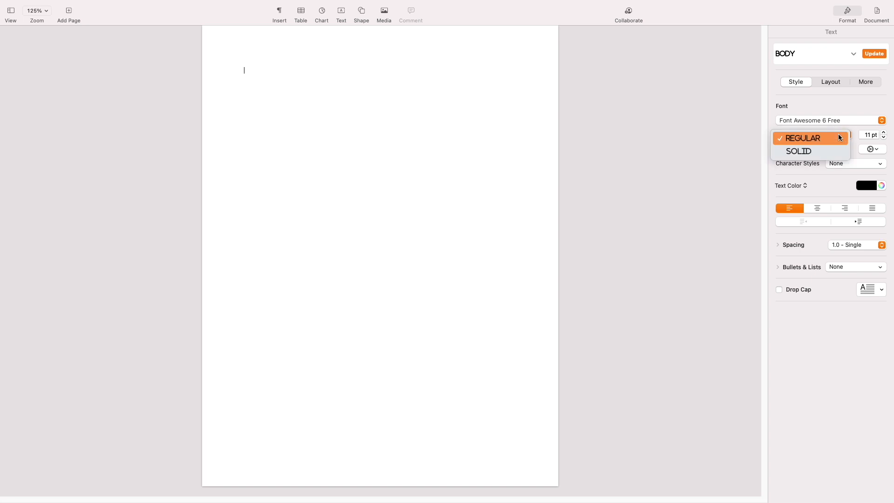
left_click(799, 151)
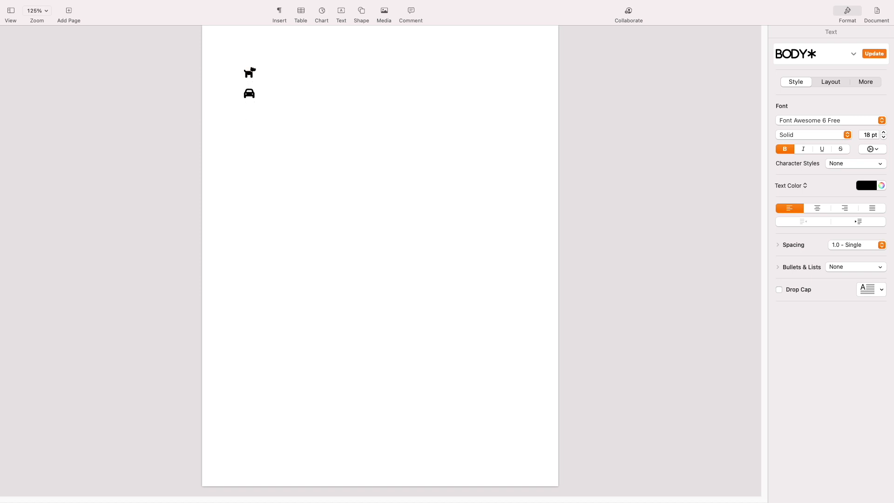
Step: Type plane-arrival and plane-departure so ligatures render them as plane glyphs
type("AR")
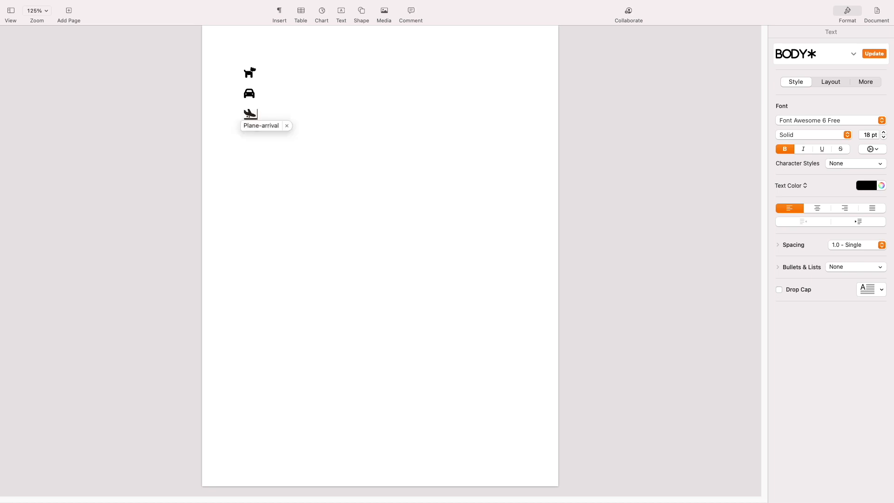
type("PL")
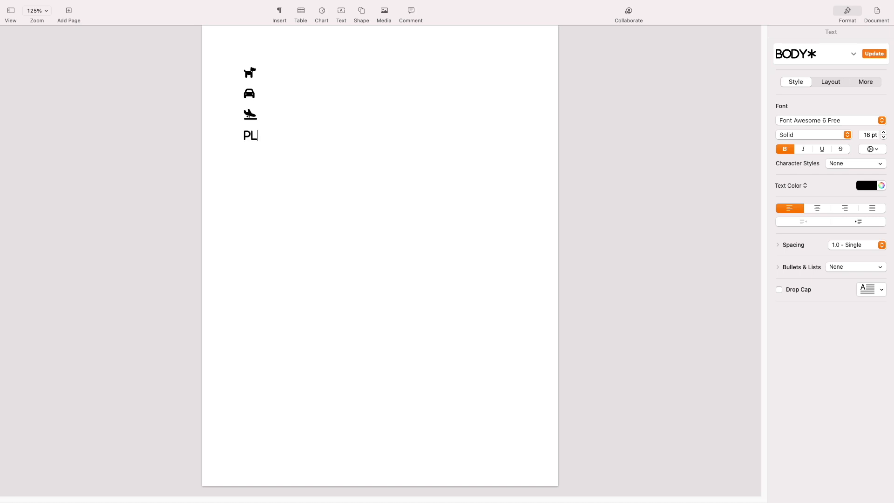
type("DEPARTU")
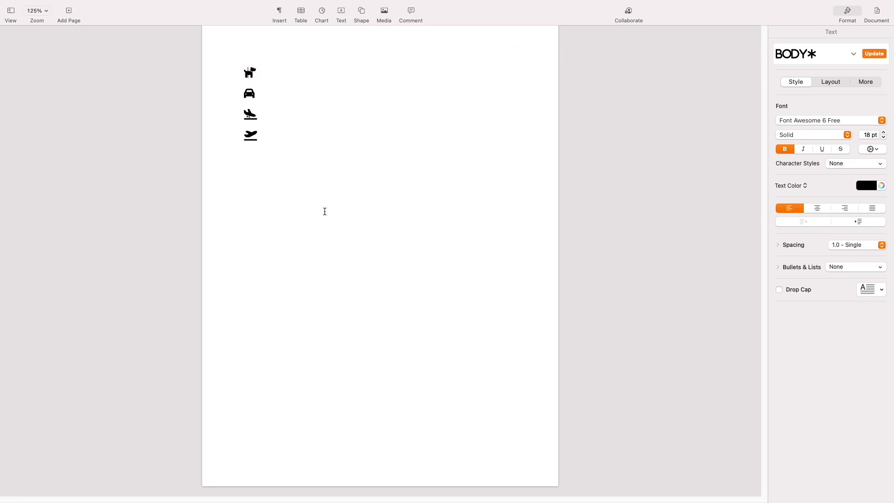
left_click(253, 72)
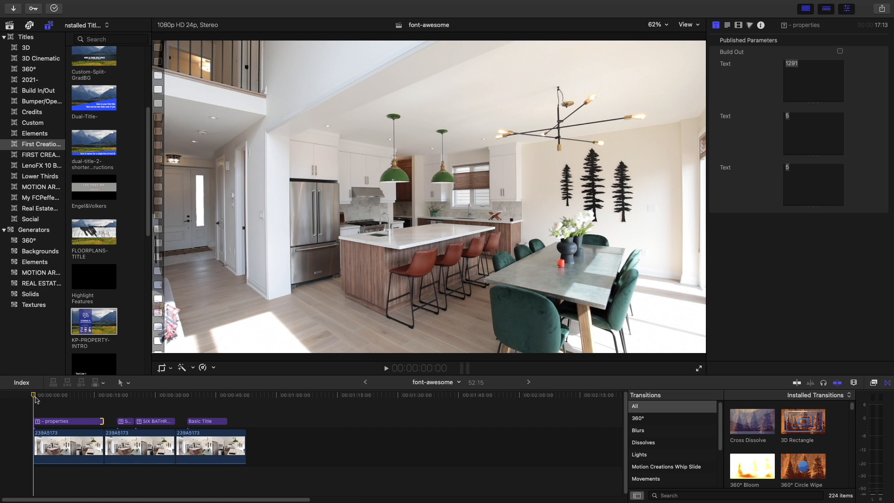
mouse_move(54, 404)
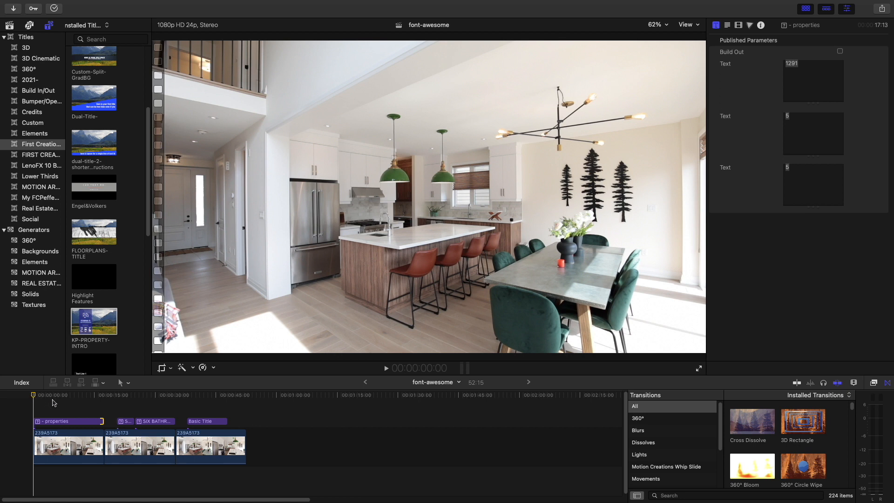
mouse_move(43, 397)
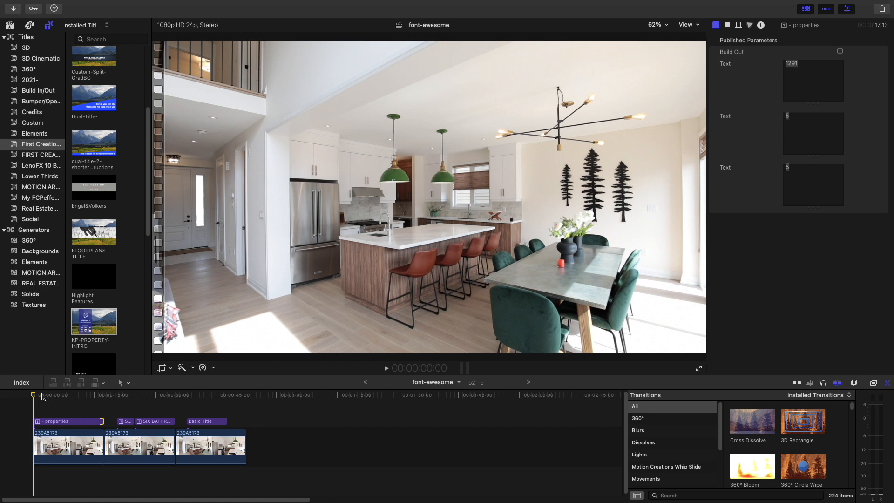
mouse_move(565, 147)
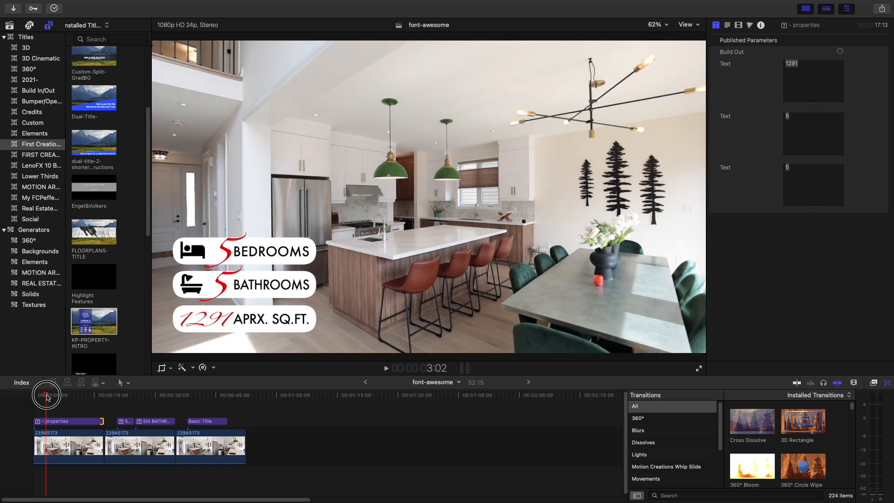
Step: Scrub the playhead across the properties title clip to preview the 5 BEDROOMS, 5 BATHROOMS and 1291 APRX. SQ.FT titles with icons
left_click_drag(47, 395, 82, 395)
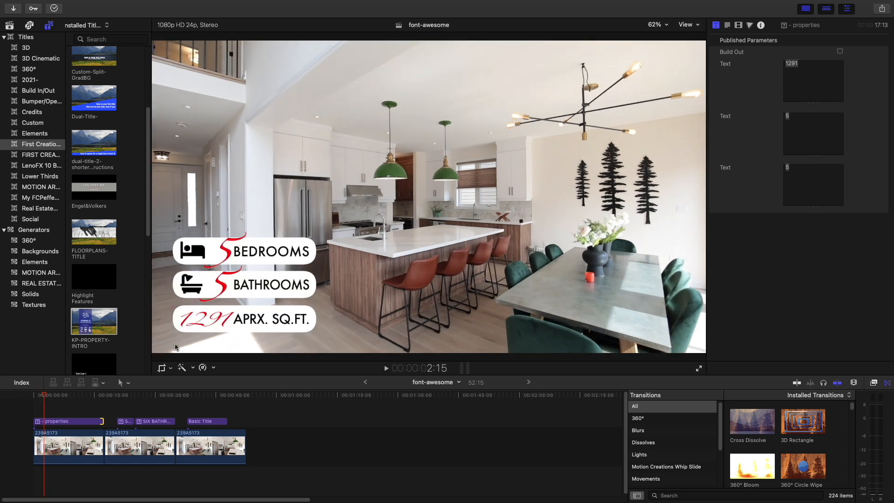
mouse_move(355, 159)
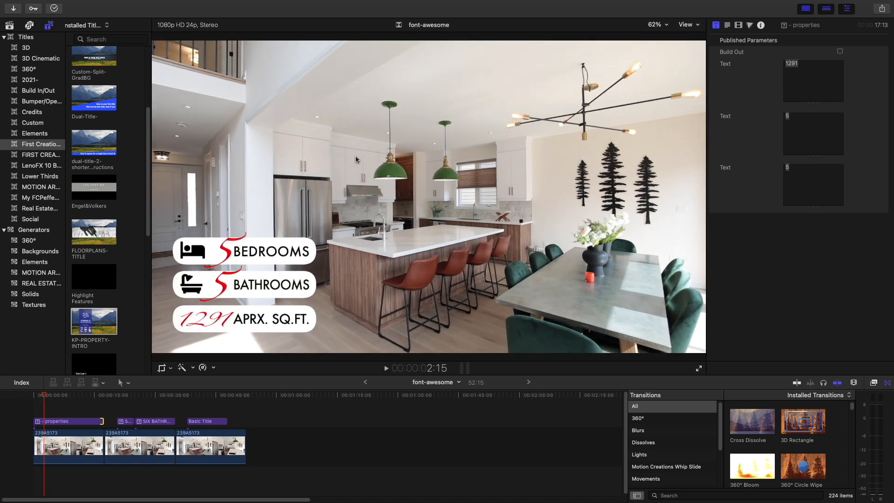
mouse_move(329, 174)
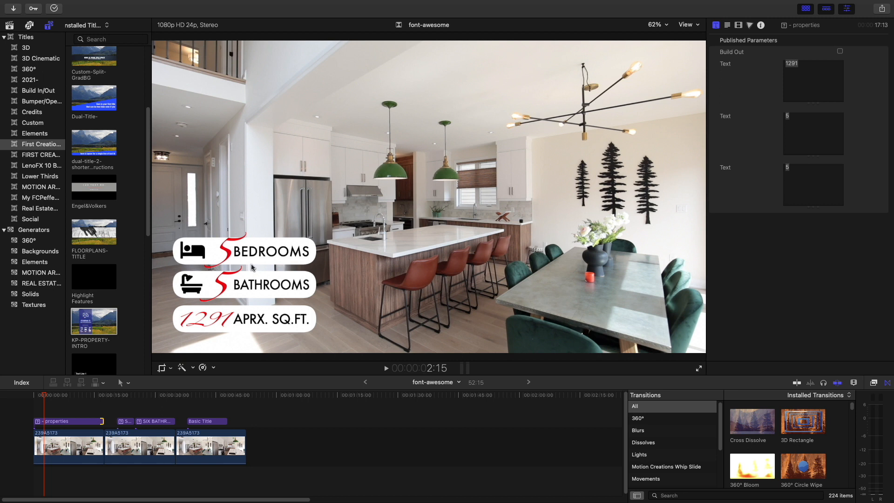
mouse_move(253, 268)
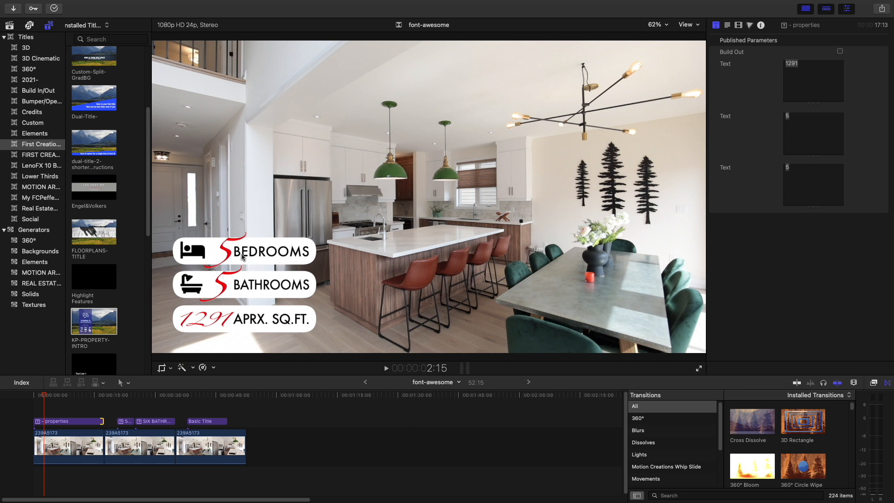
mouse_move(53, 397)
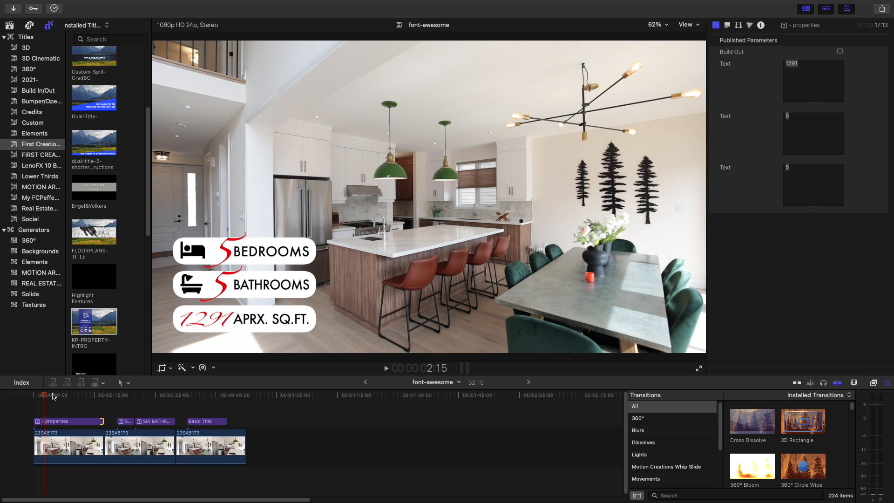
mouse_move(57, 395)
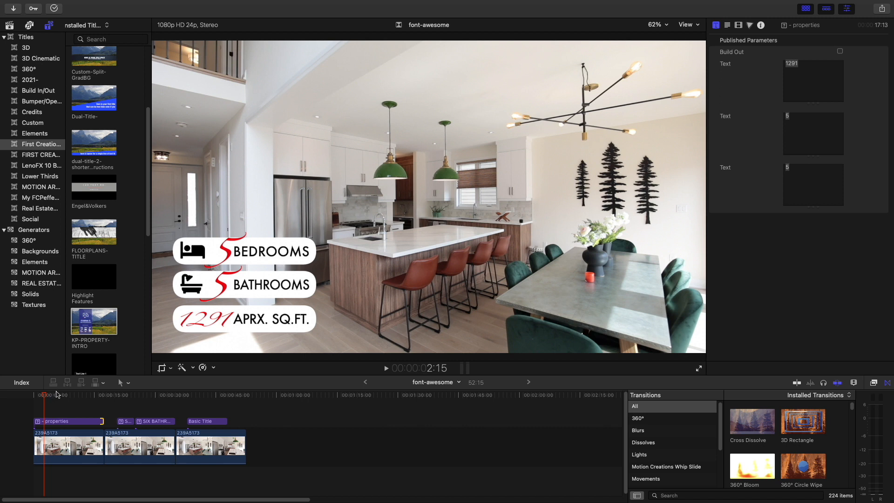
mouse_move(57, 398)
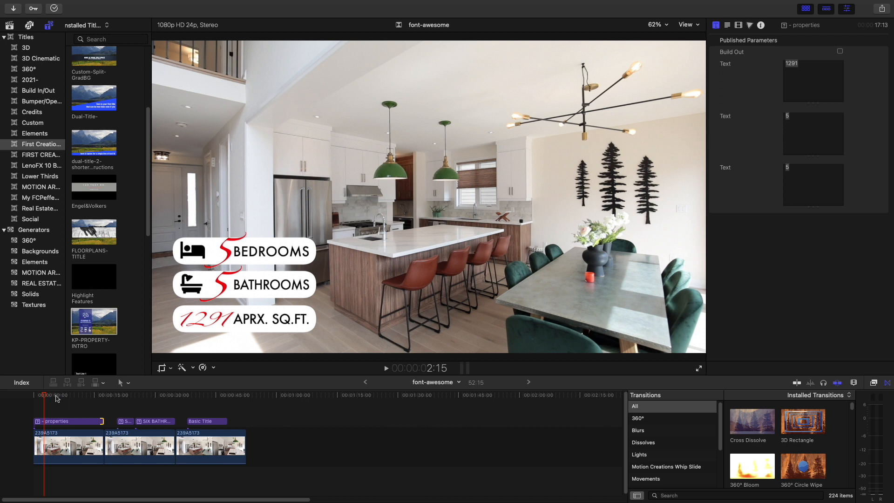